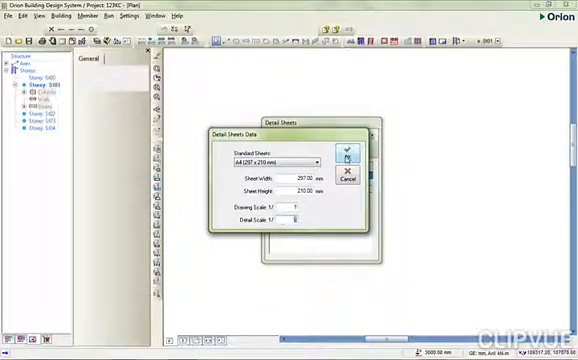
Confirm the detail sheet's standard paper size and drawing scale
left_click(338, 144)
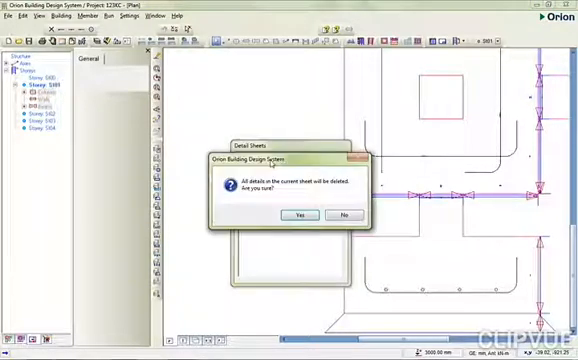
Delete the current sheet's details and set the new sheet's drawing scale to 1:20
left_click(304, 214)
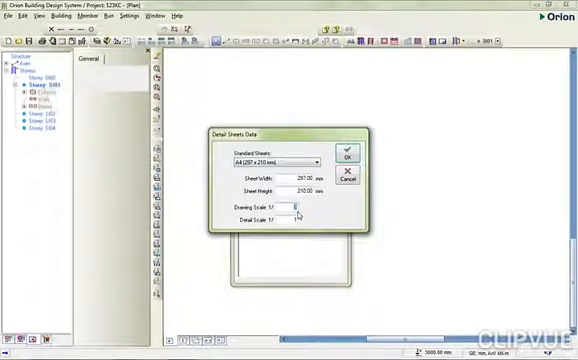
type("20")
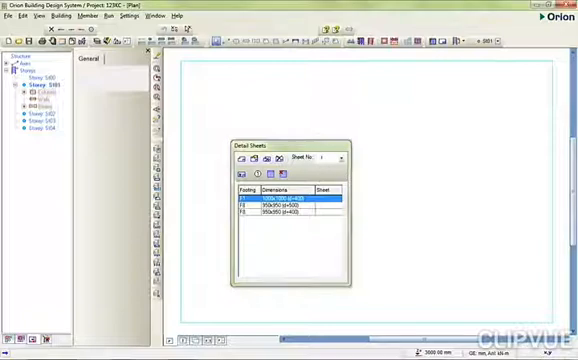
left_click(340, 156)
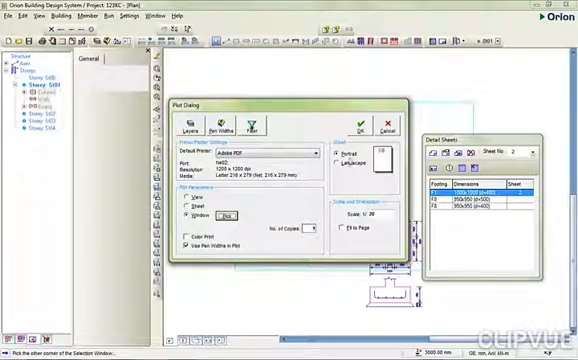
Close the Plot dialog to show the sheet with its quantity table and footing drawing
left_click(384, 128)
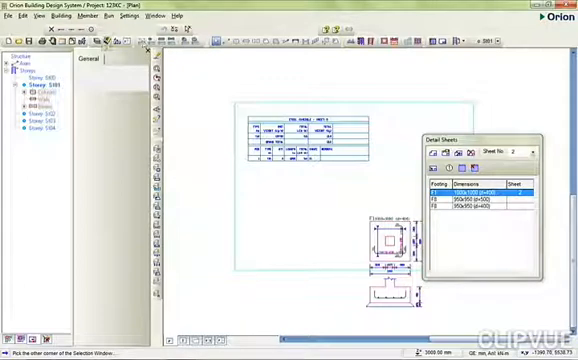
mouse_move(68, 48)
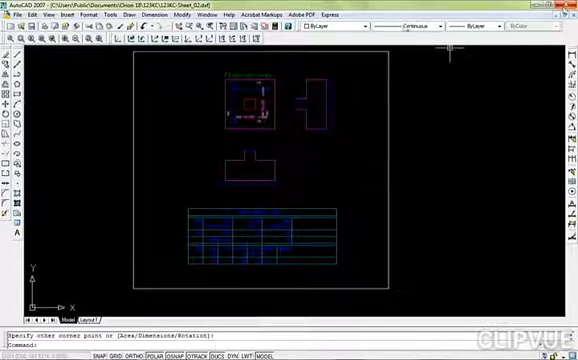
mouse_move(548, 90)
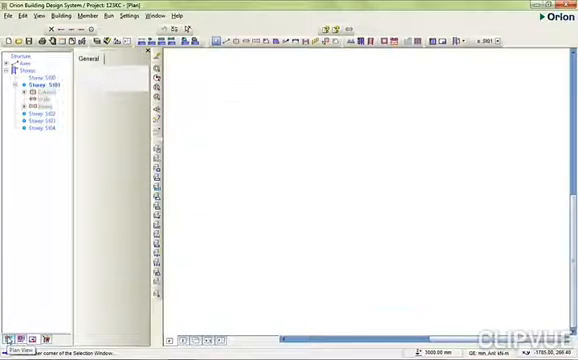
Select a storey in the project tree and expand it to list its member categories
left_click(20, 104)
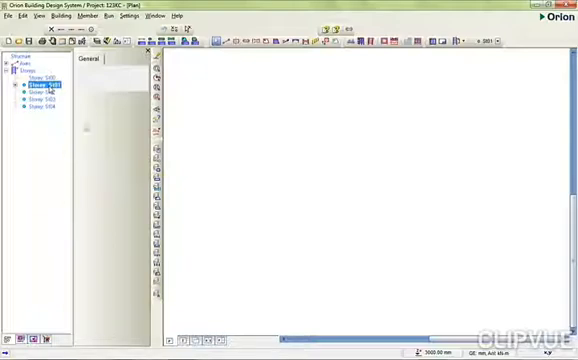
left_click(12, 90)
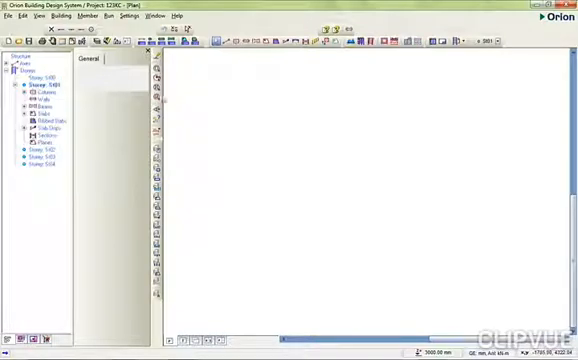